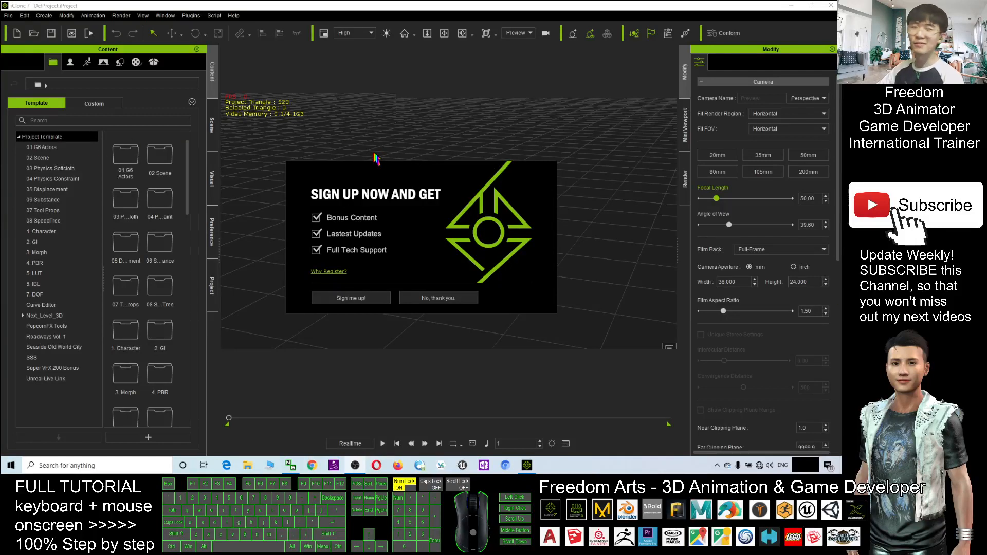
mouse_move(413, 183)
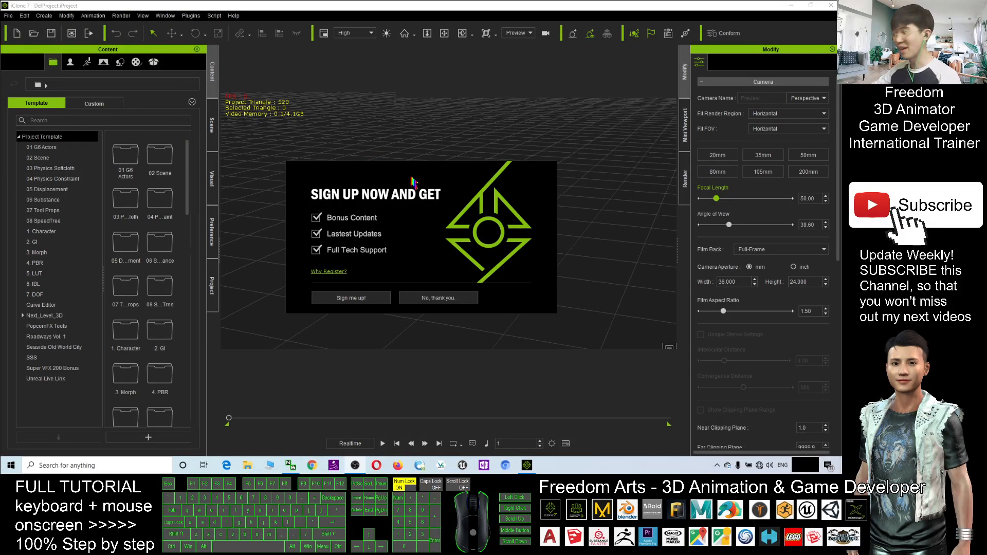
mouse_move(457, 186)
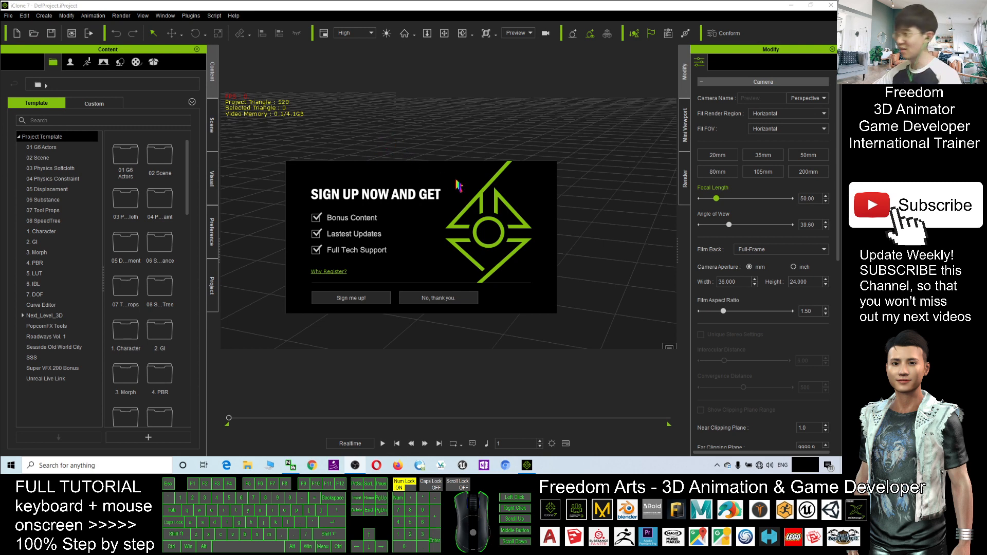
mouse_move(584, 295)
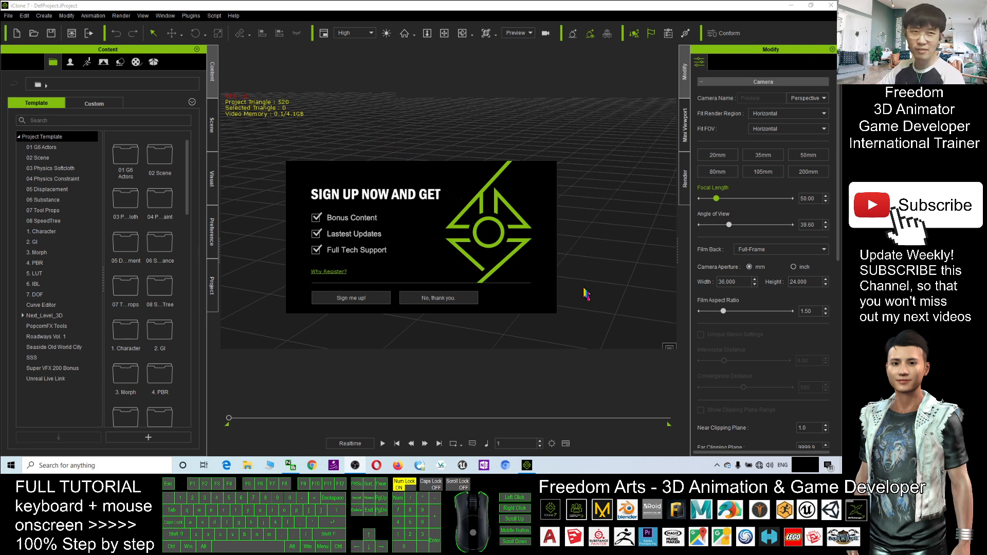
mouse_move(570, 263)
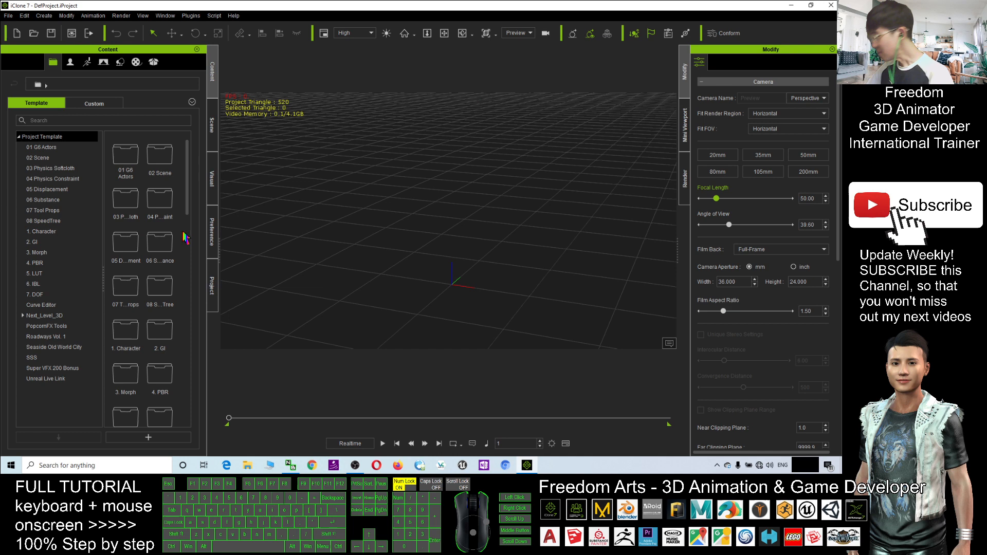
mouse_move(158, 88)
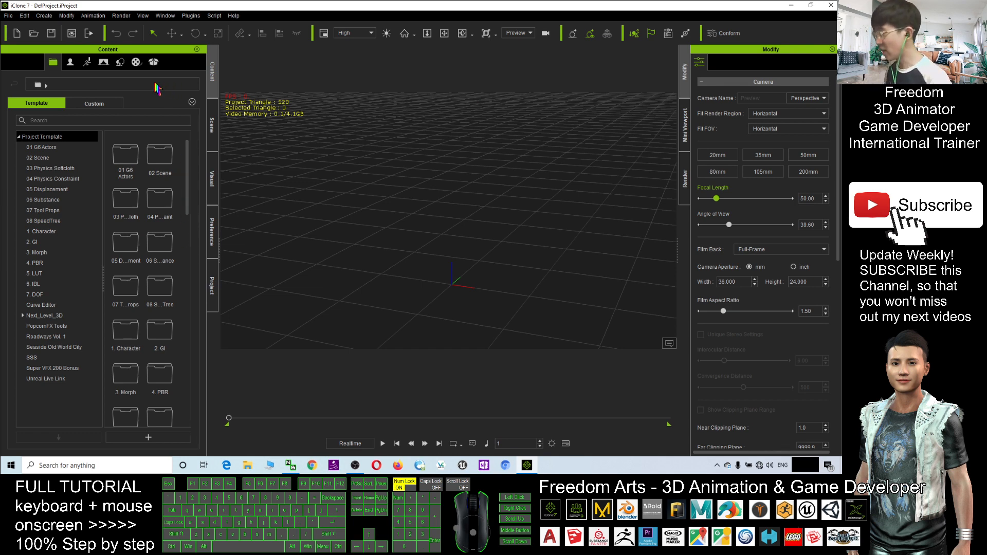
Browse the Content panel to Set > Prop > 3D Blocks and bring the box, cone and cylinder into the scene.
click(119, 62)
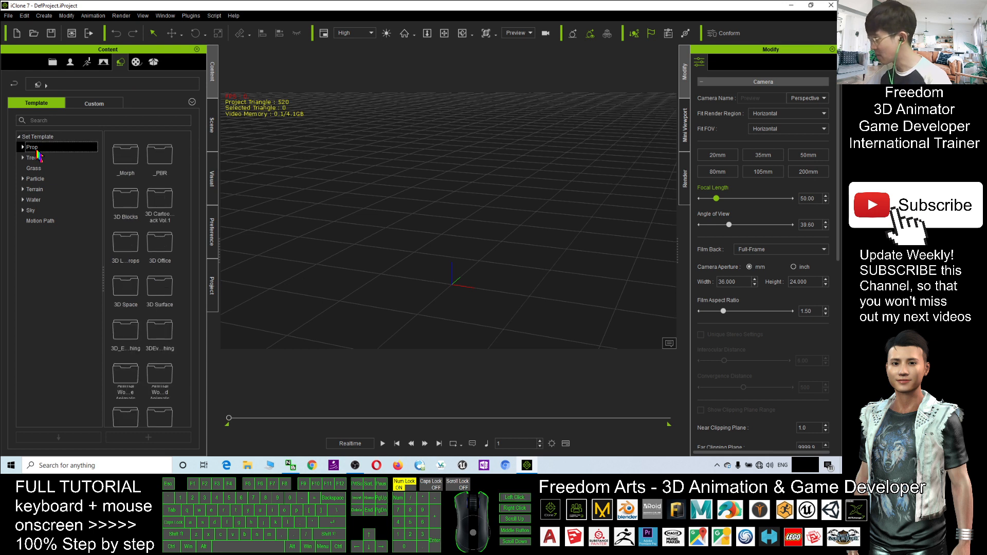
click(59, 147)
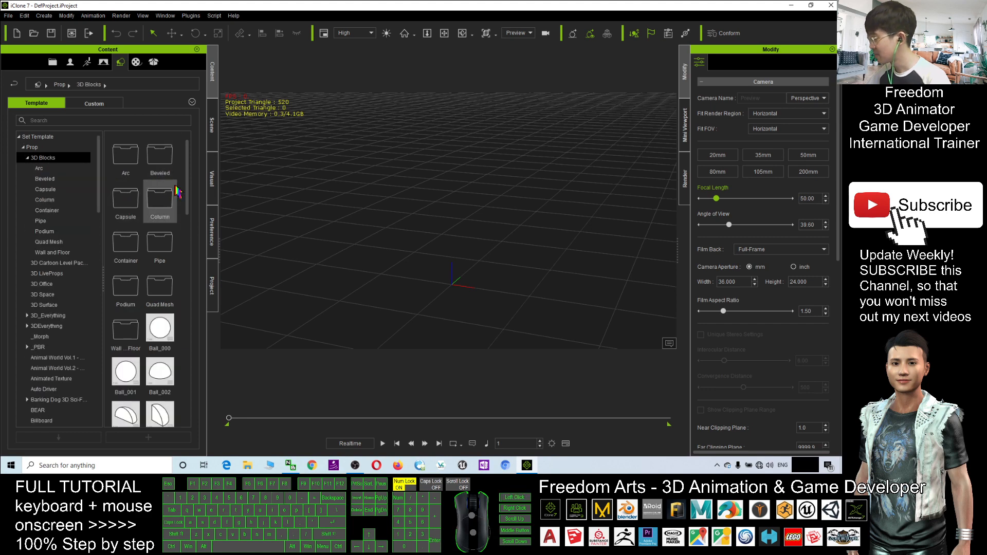
scroll(down, 3)
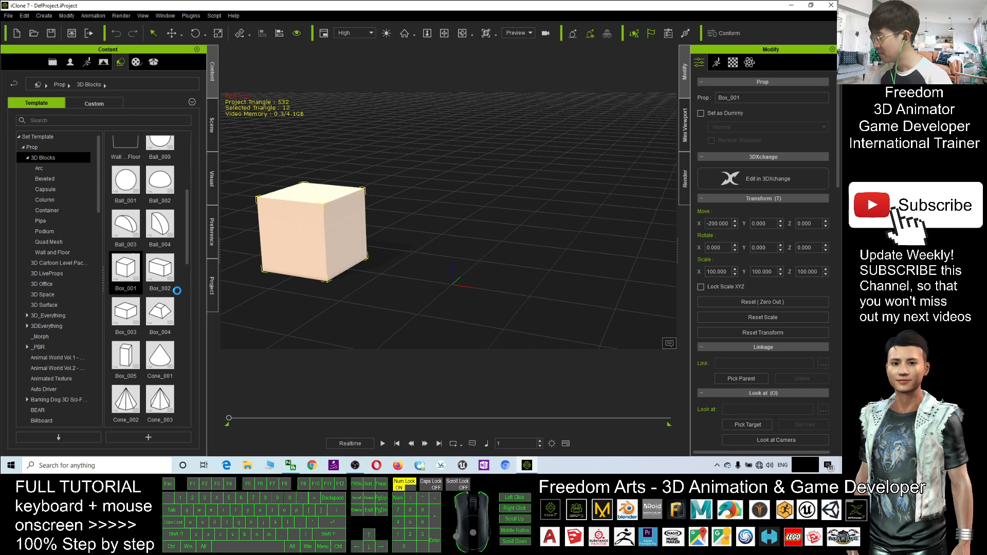
scroll(down, 3)
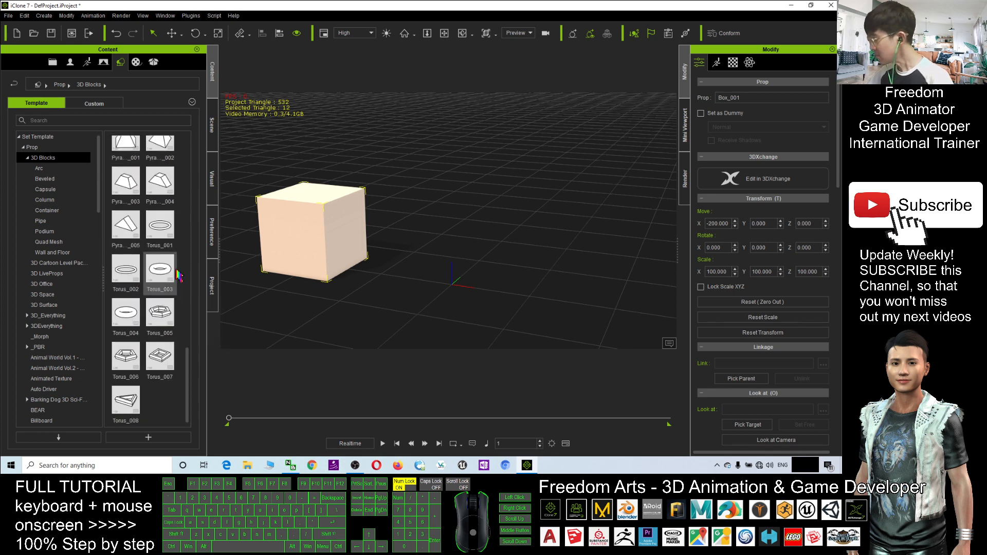
scroll(down, 3)
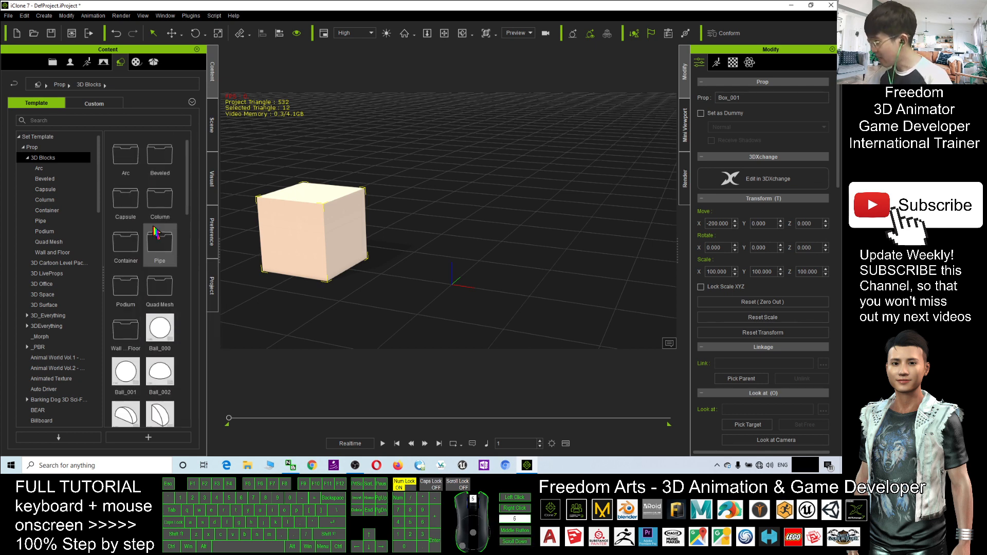
scroll(down, 3)
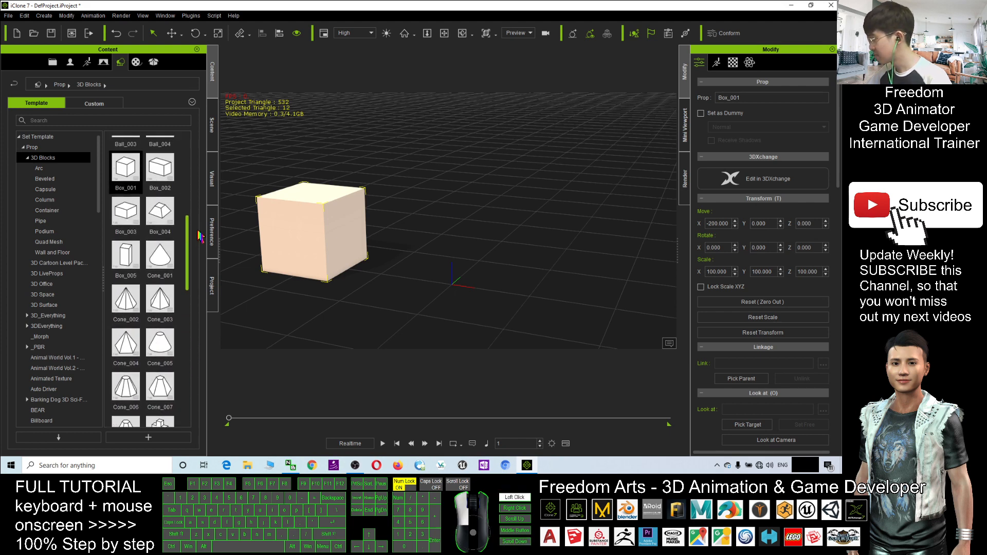
scroll(down, 3)
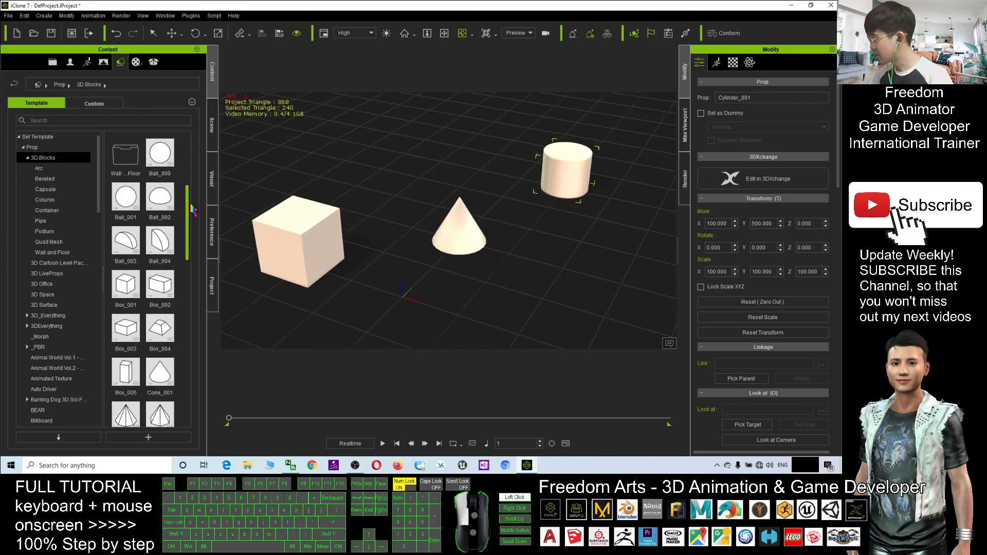
scroll(down, 3)
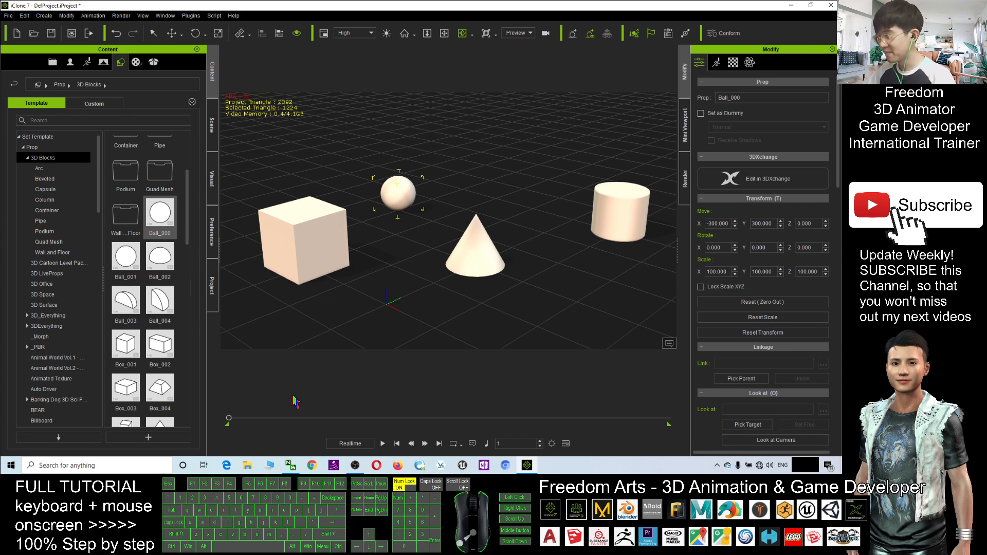
Add Ball_000 to the scene, play forward and stop at a later frame.
click(497, 199)
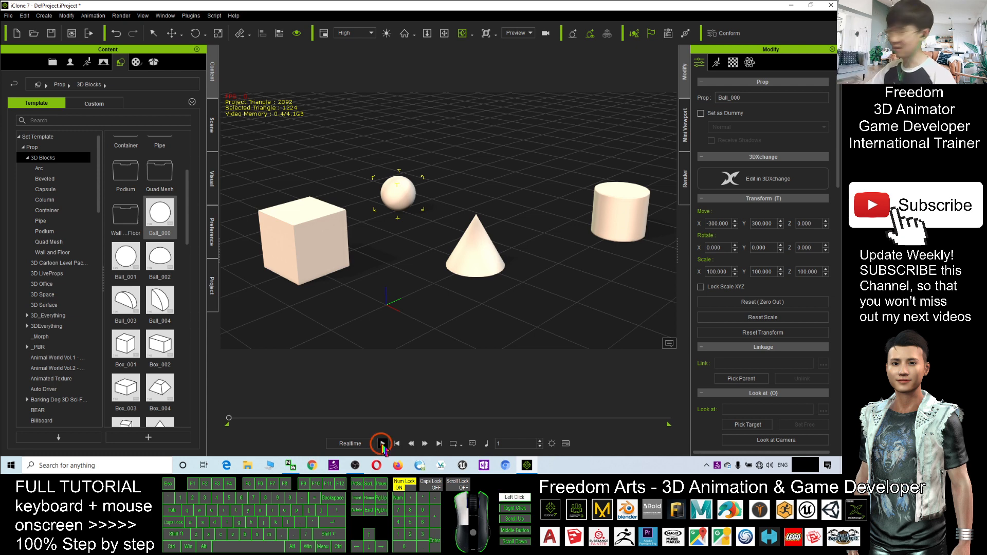
click(383, 443)
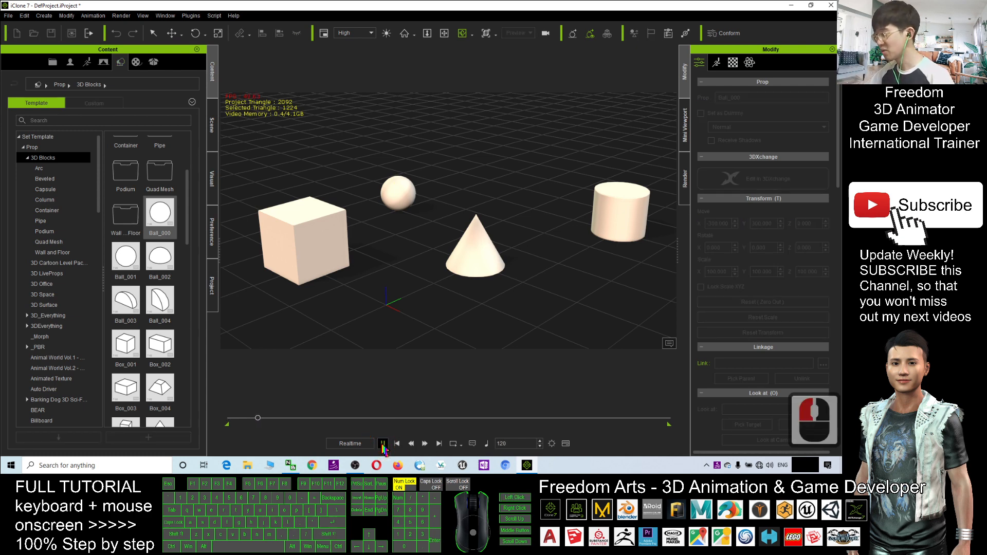
click(397, 189)
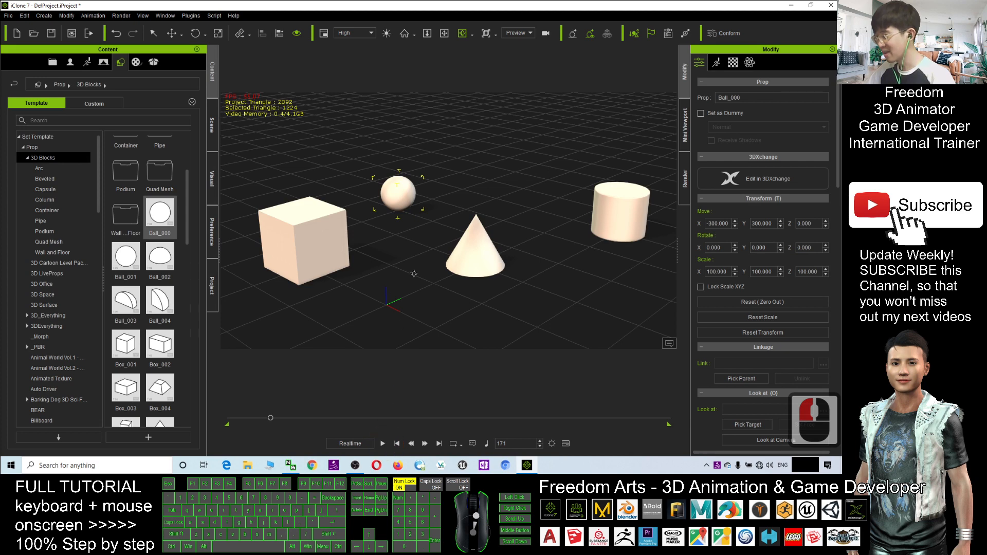
Move the ball up toward the cone's tip to record a transform key.
click(398, 187)
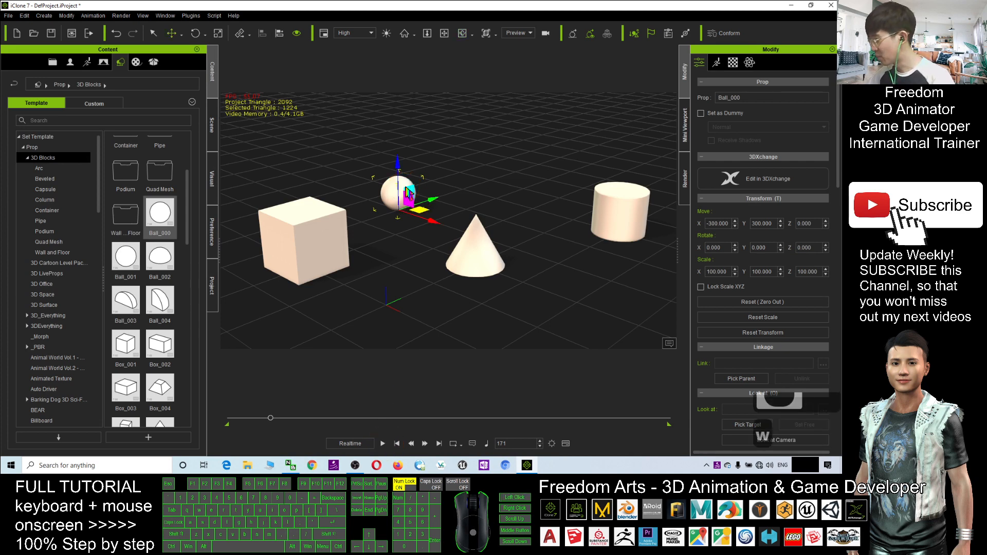
drag(408, 196, 498, 192)
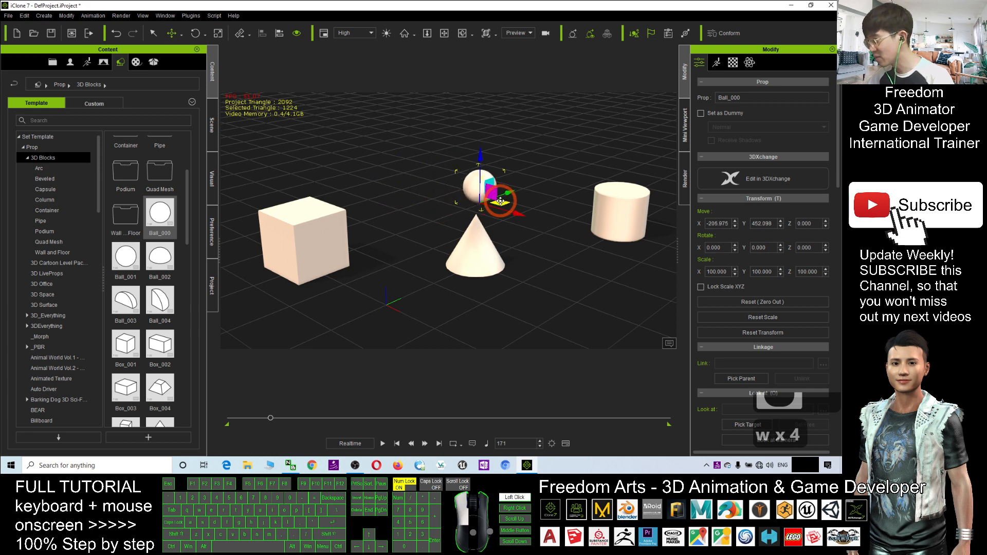
drag(498, 195, 513, 202)
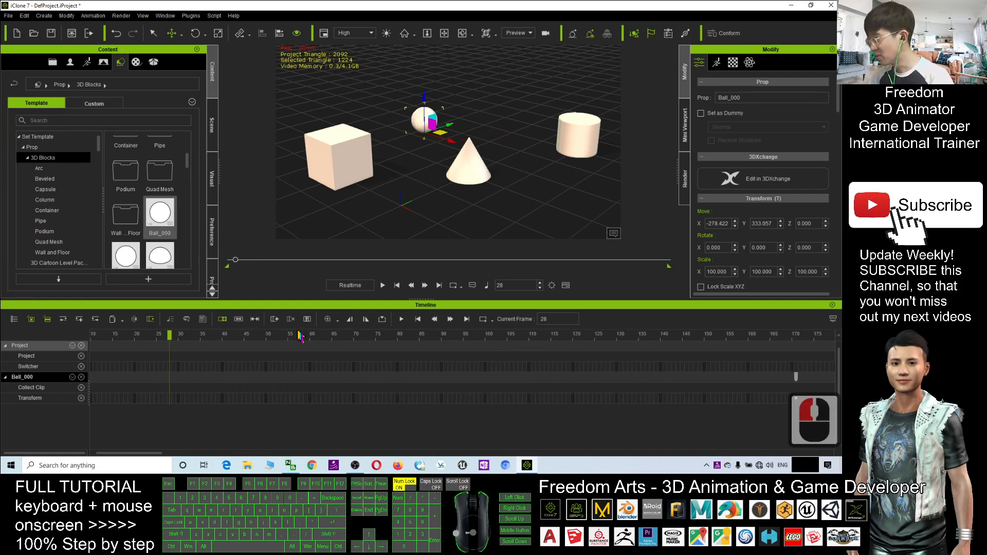
Fit the whole project into the timeline showing the ball's key and return to frame 1.
click(327, 319)
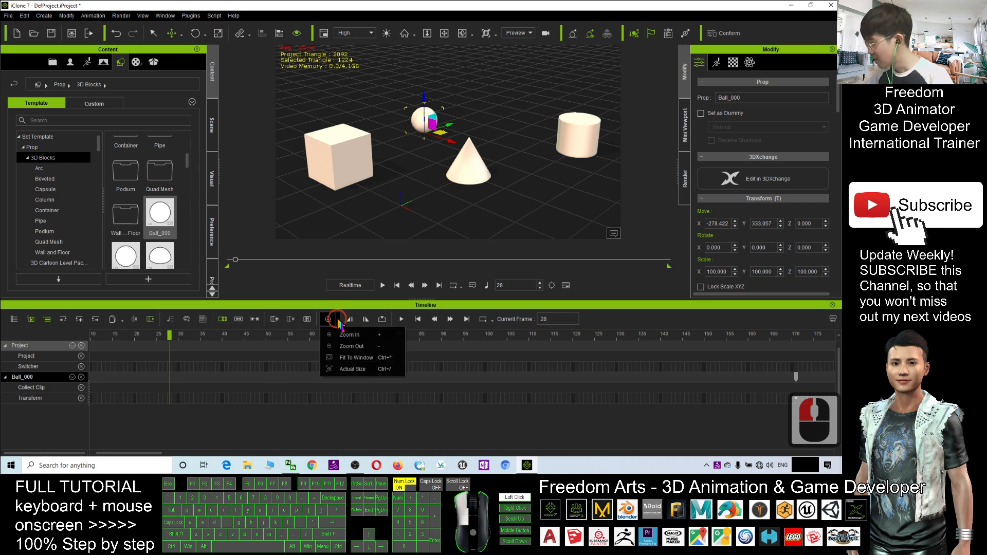
click(355, 356)
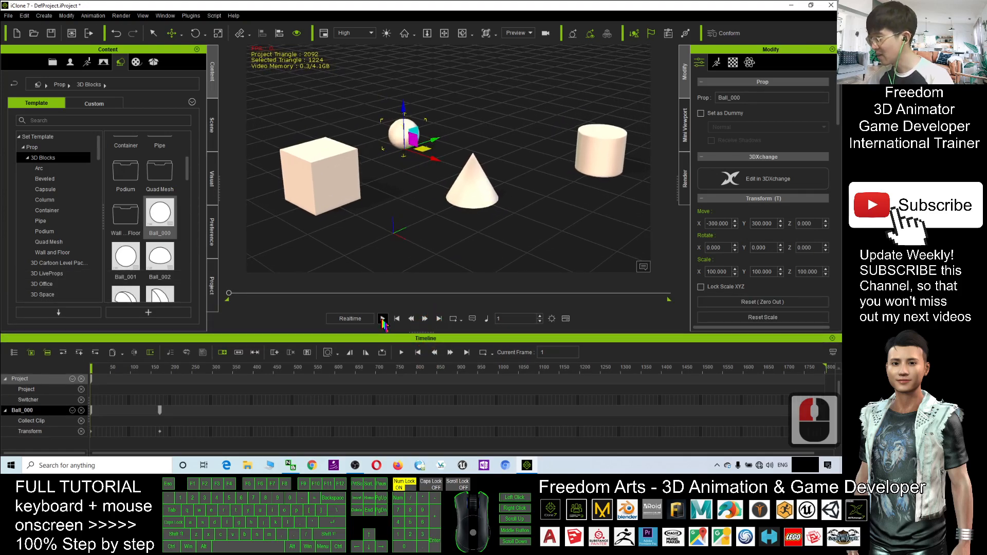
click(401, 352)
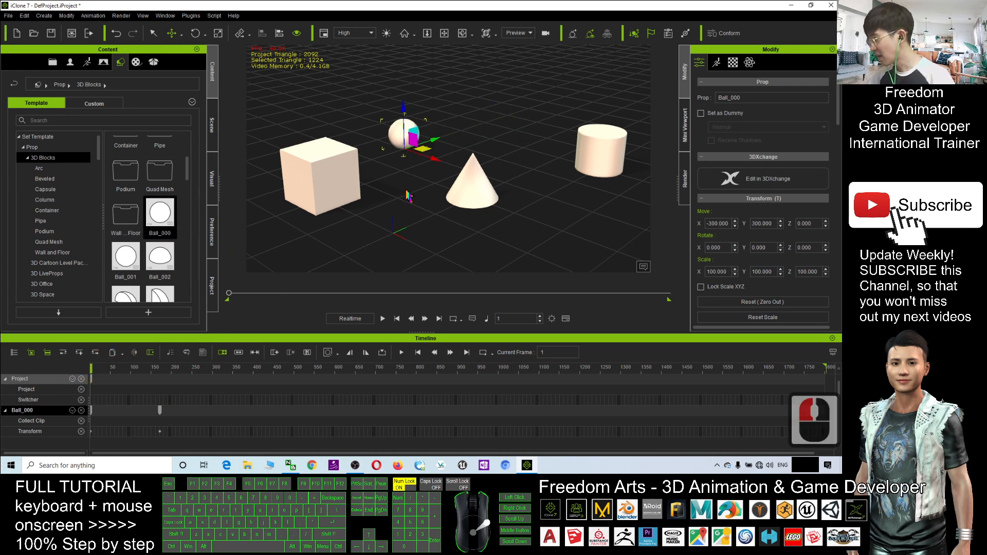
Preview the ball's motion and stop playback around frame 375.
click(318, 176)
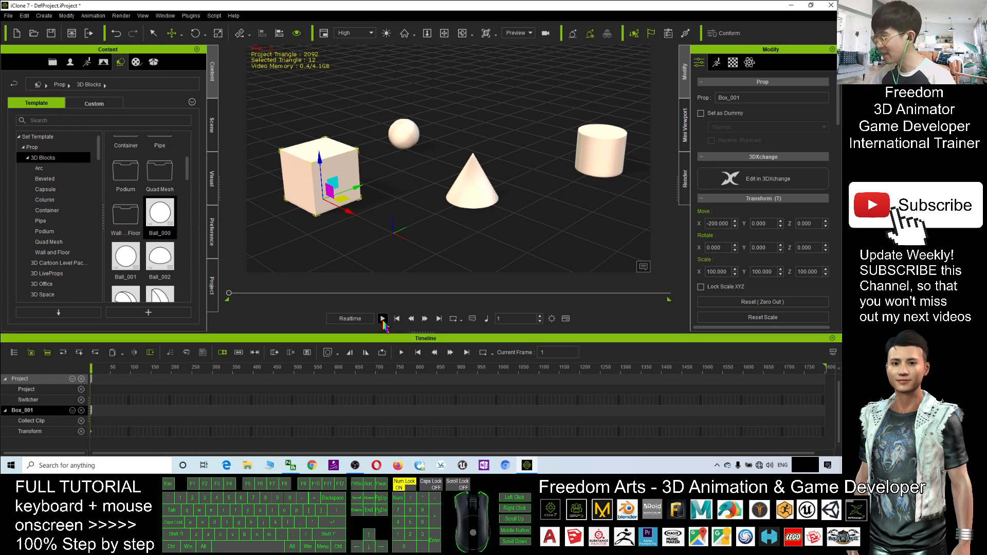
click(383, 318)
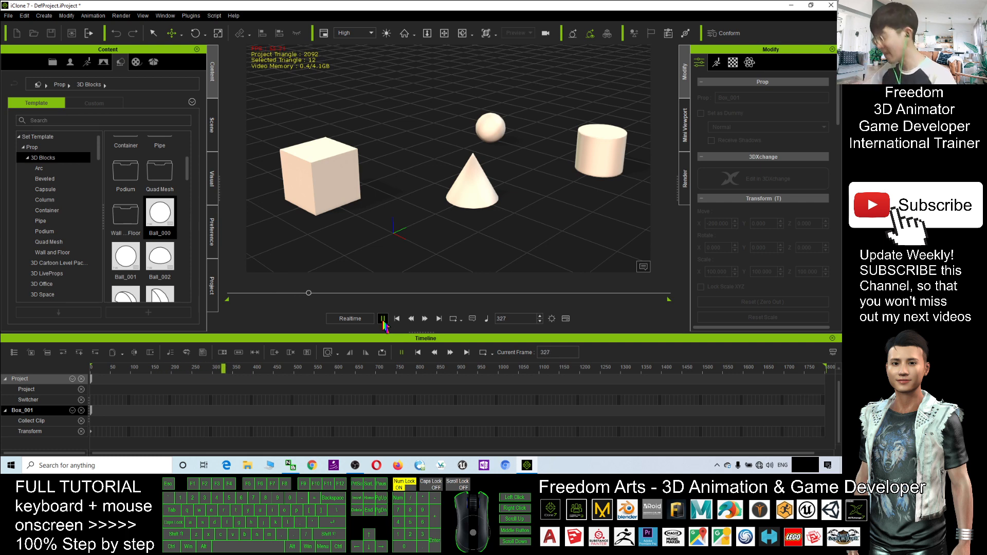
click(318, 175)
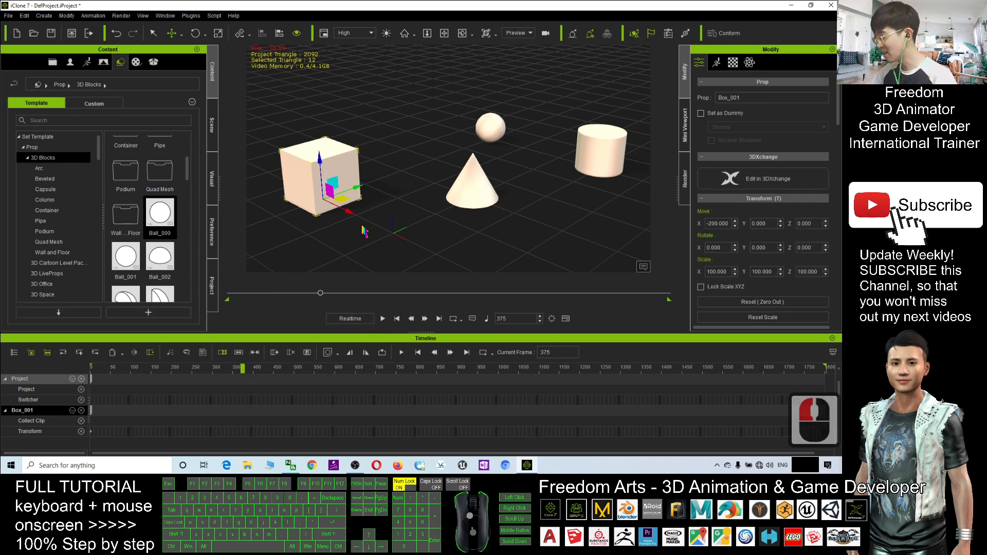
Select Box_001, undo a stray edit, and rotate the box to key its transform.
double_click(344, 171)
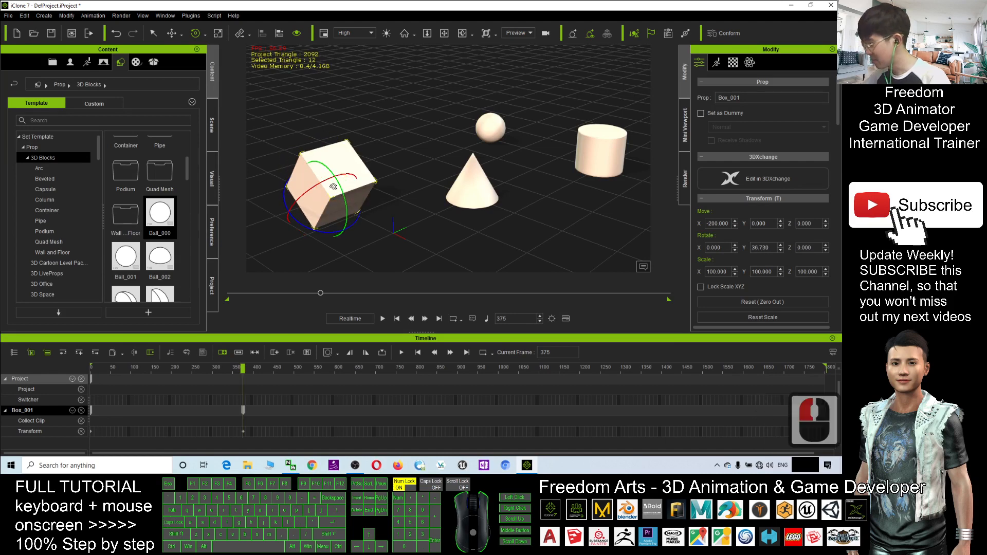
key(ctrl+z)
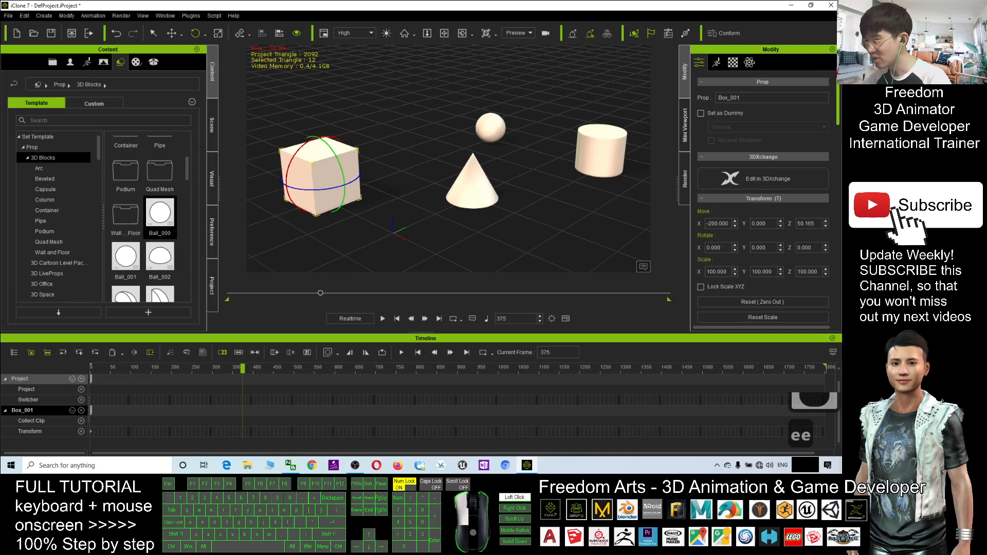
drag(343, 157, 343, 189)
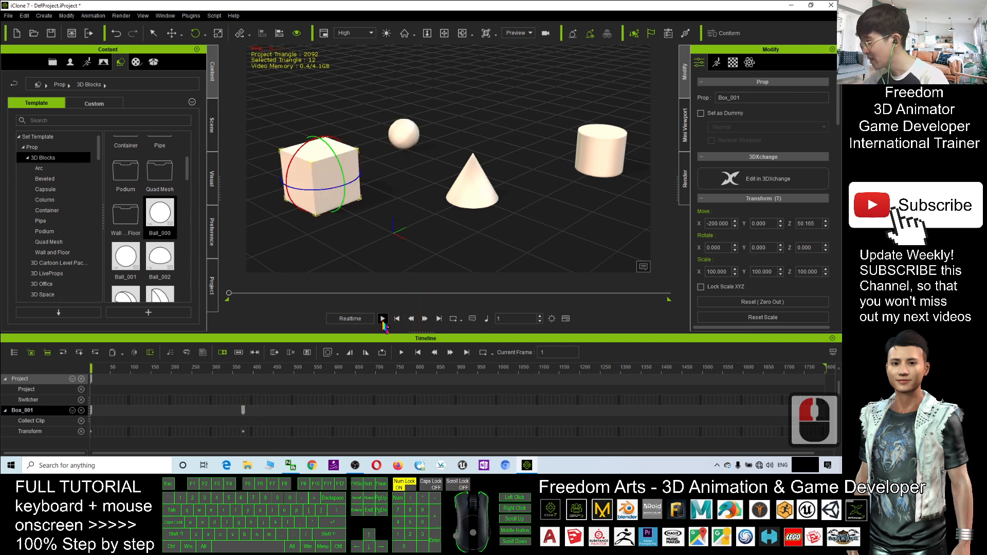
click(383, 318)
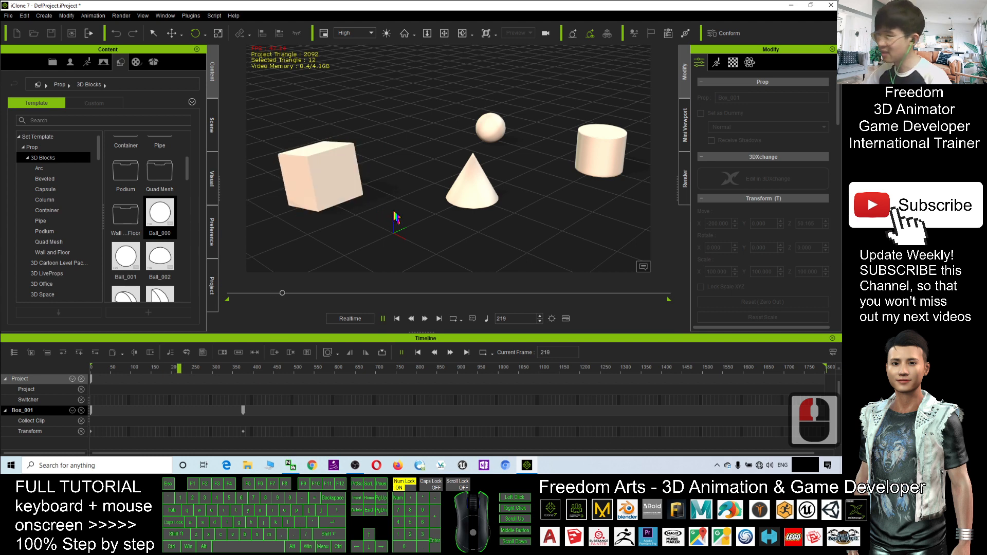
click(383, 318)
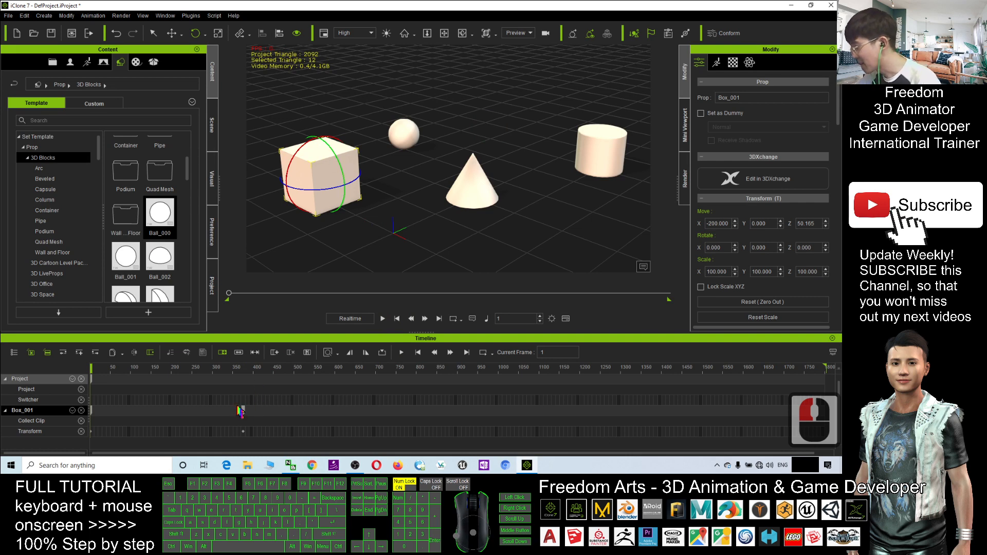
click(402, 133)
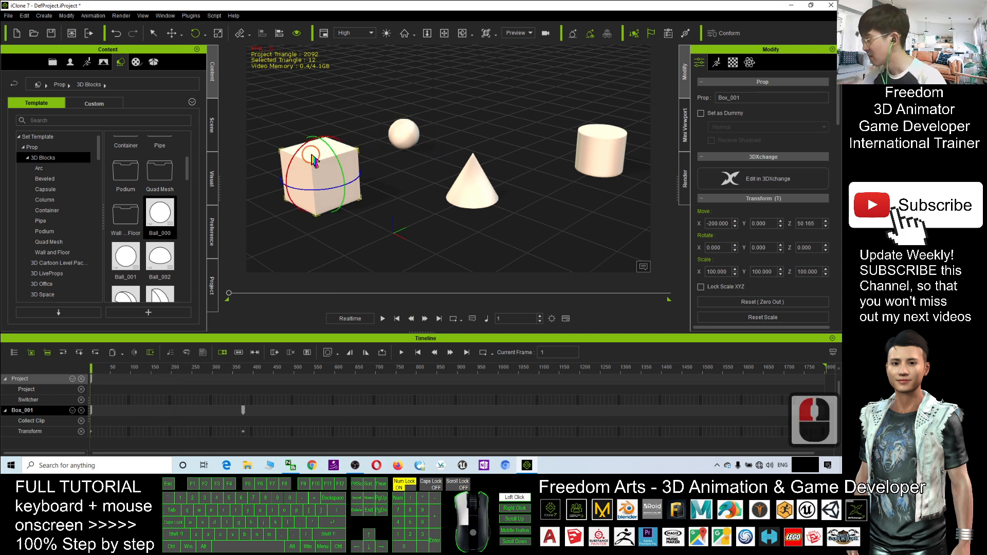
double_click(314, 160)
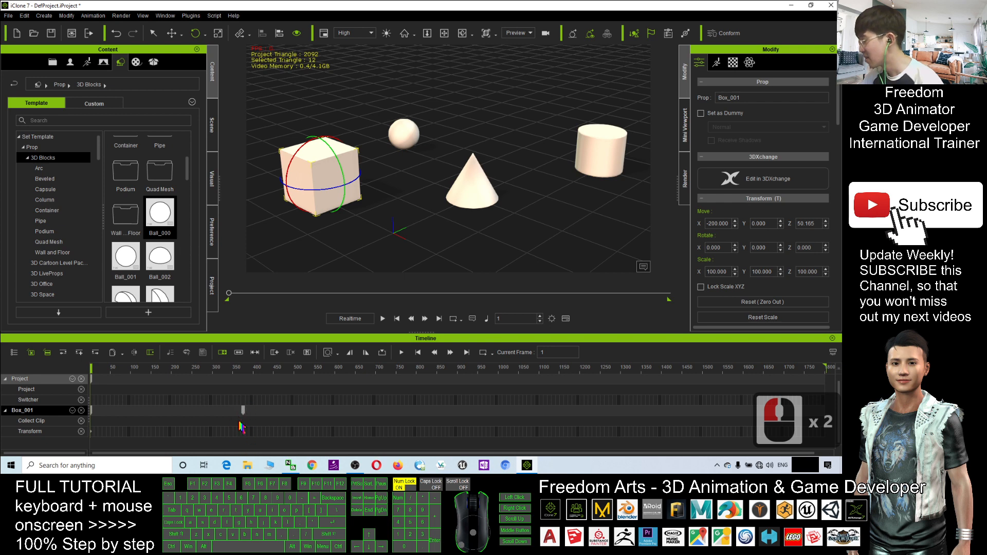
click(471, 190)
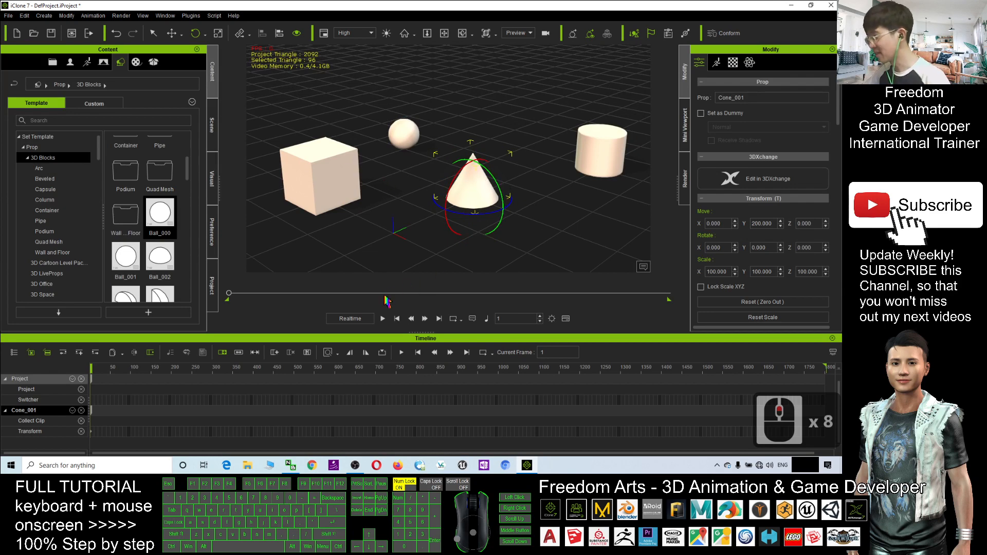
At frame 150 move the cone toward the front of the grid and orbit the view.
click(382, 318)
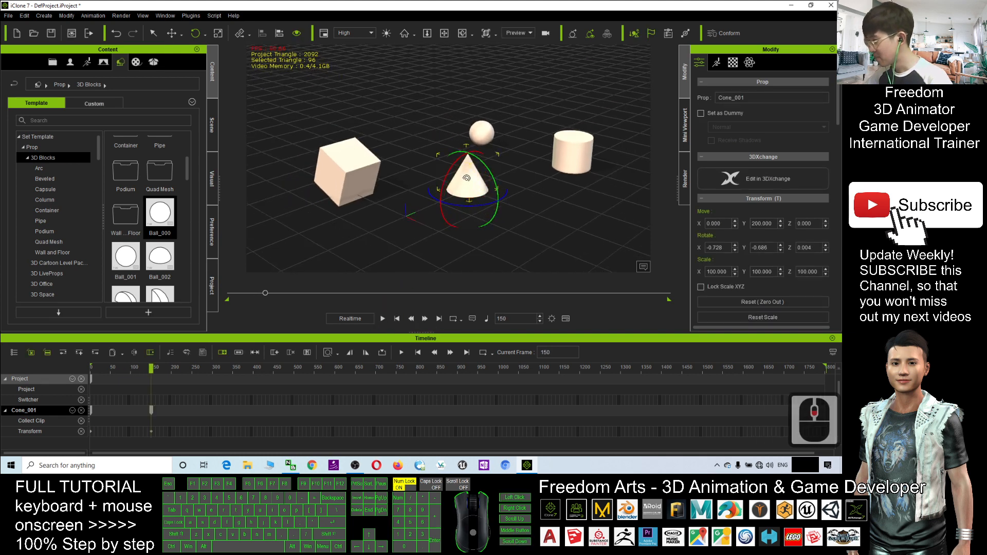
drag(466, 189, 416, 252)
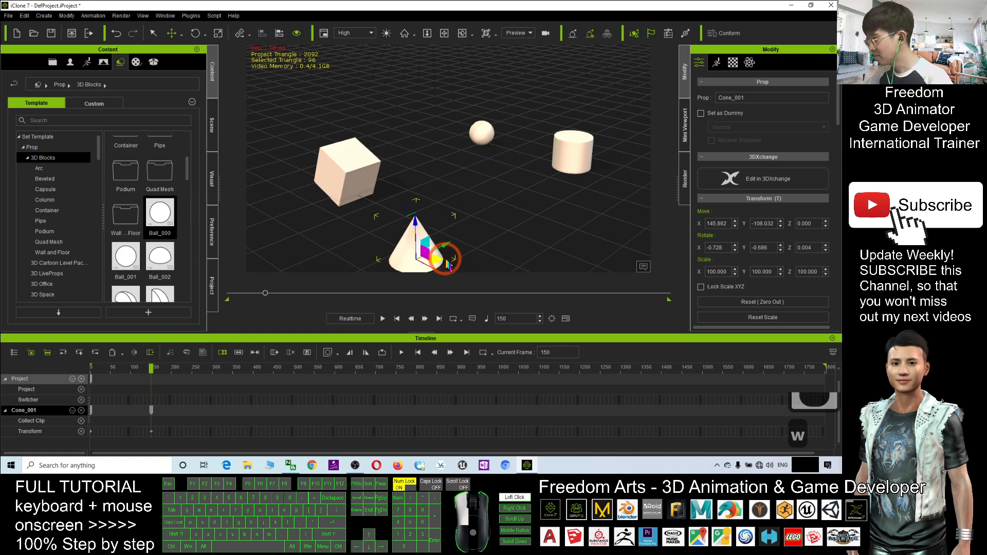
drag(444, 255, 422, 86)
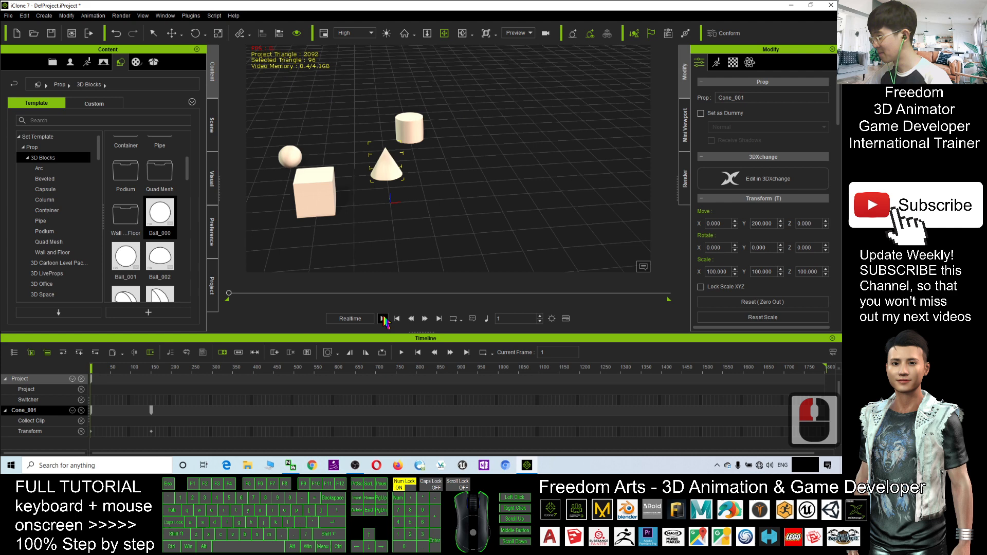
Start the scene playing back from the beginning.
click(382, 317)
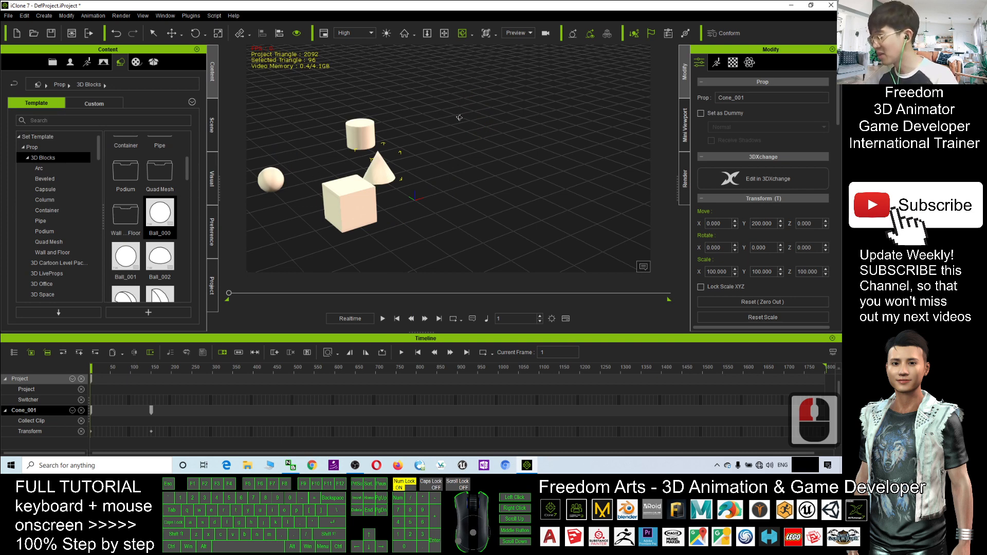
click(382, 318)
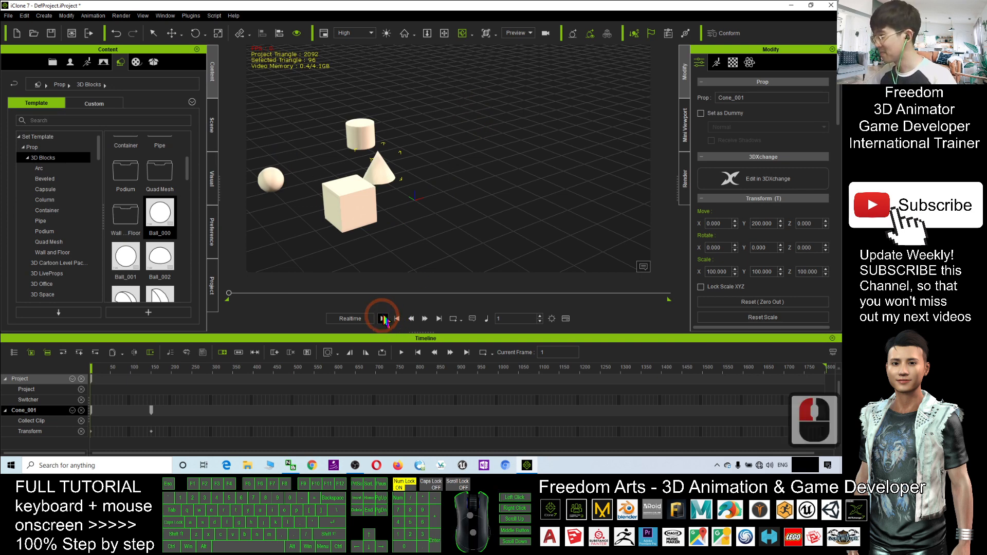
click(383, 318)
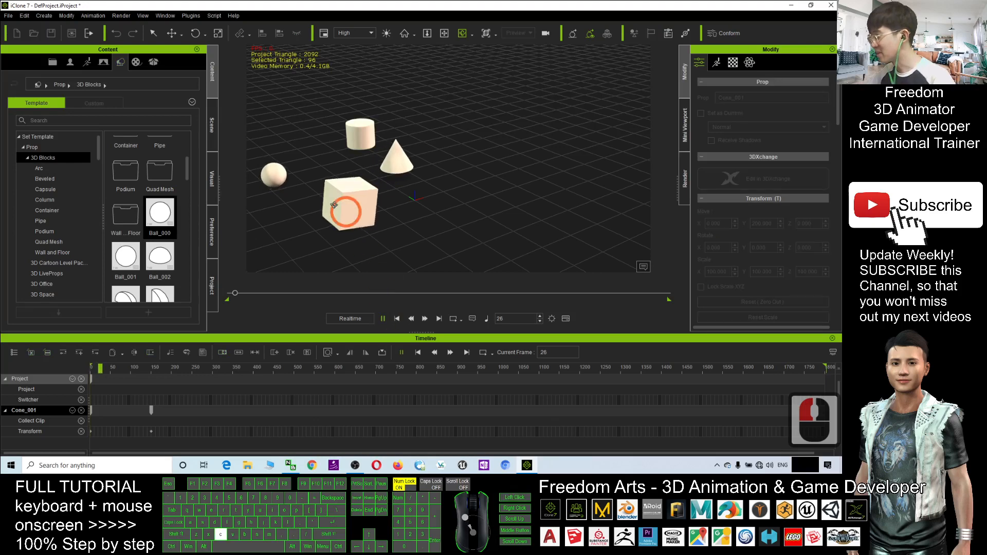
Let the ball, box and cone animation play through, then stop back at frame 1.
click(397, 318)
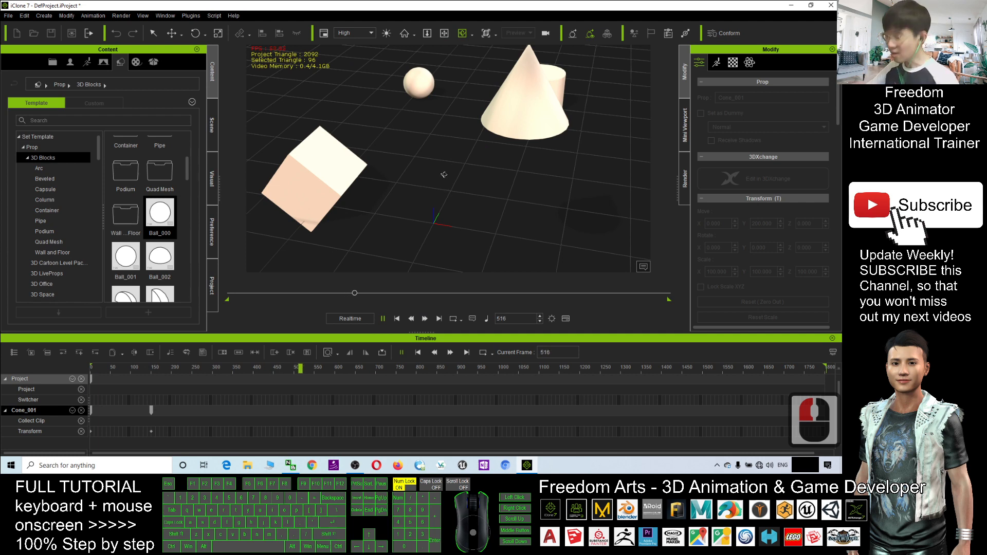
click(394, 318)
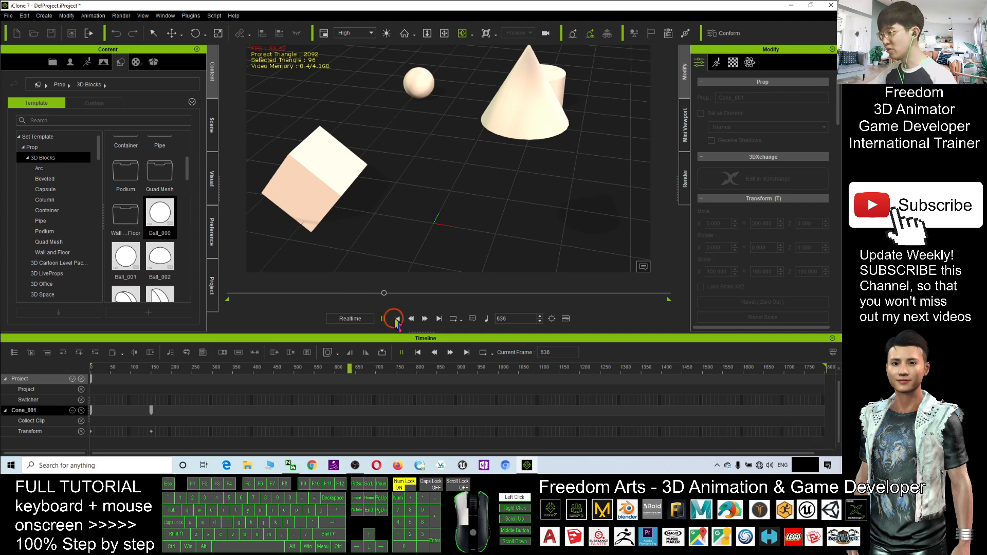
click(393, 318)
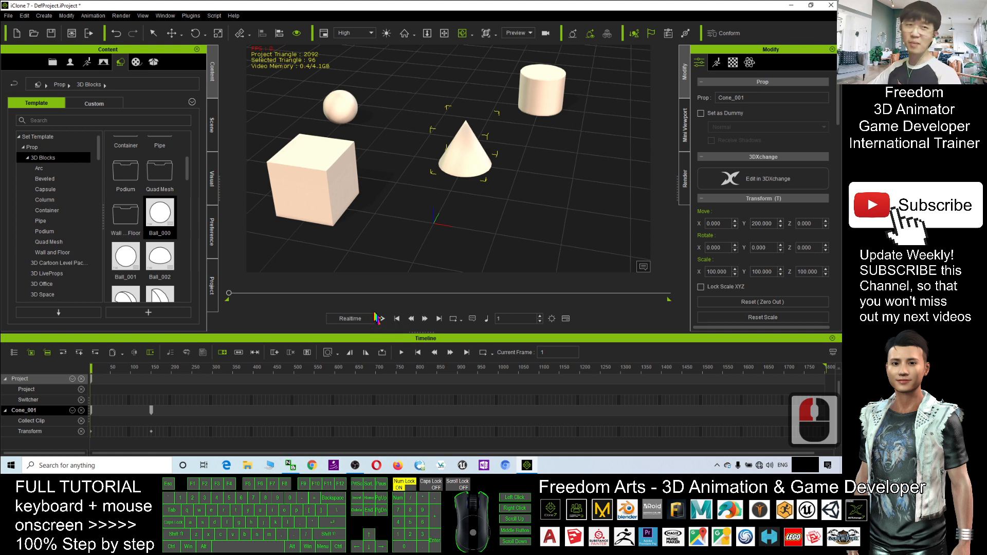
click(381, 317)
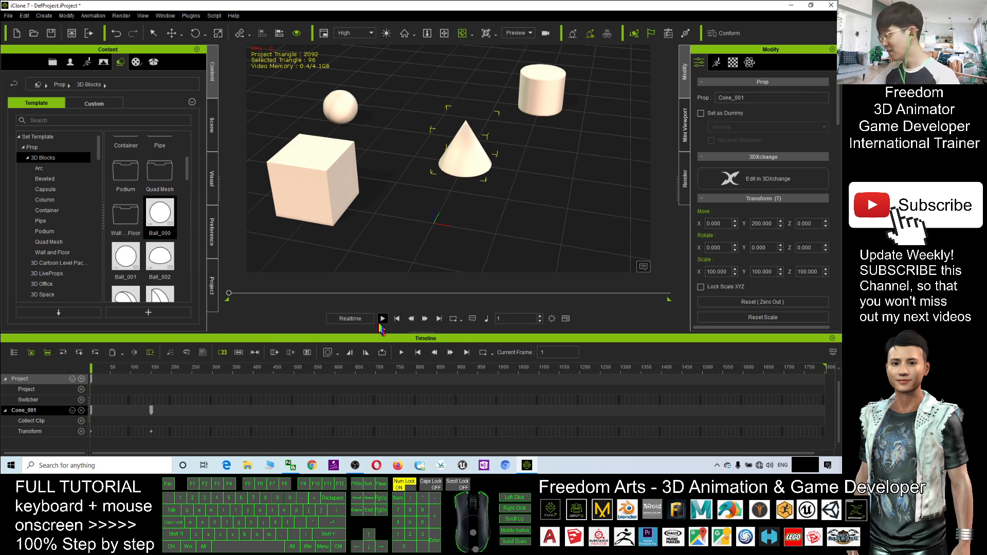
mouse_move(382, 318)
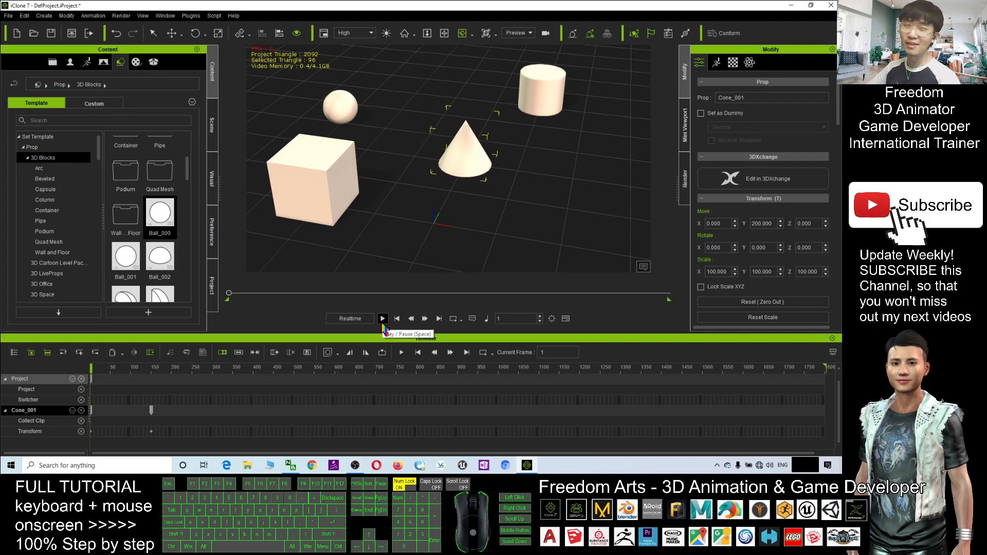